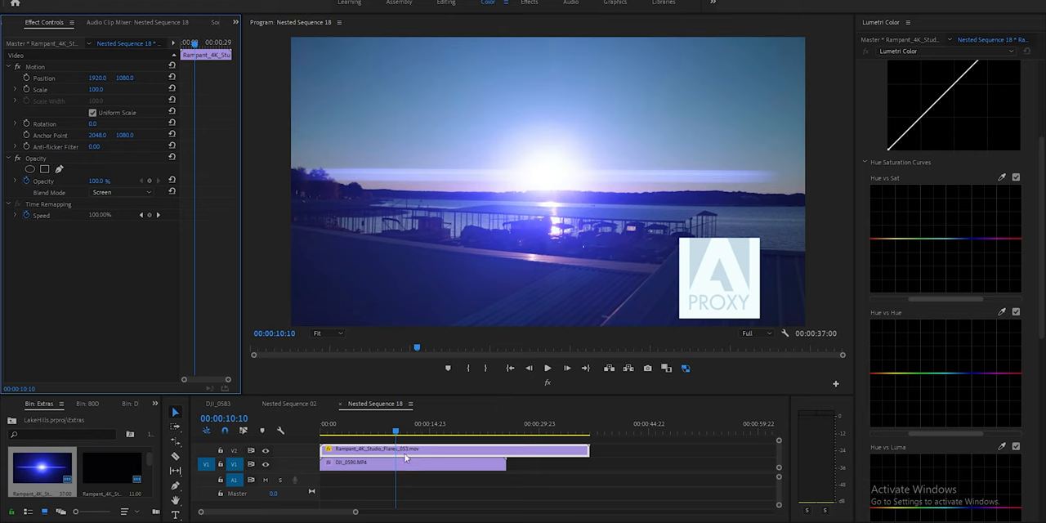
Step: Scroll the flare clip's Lumetri Color controls toward the Hue vs Hue curve
{"action": "scroll", "scroll_direction": "down", "scroll_amount": 3}
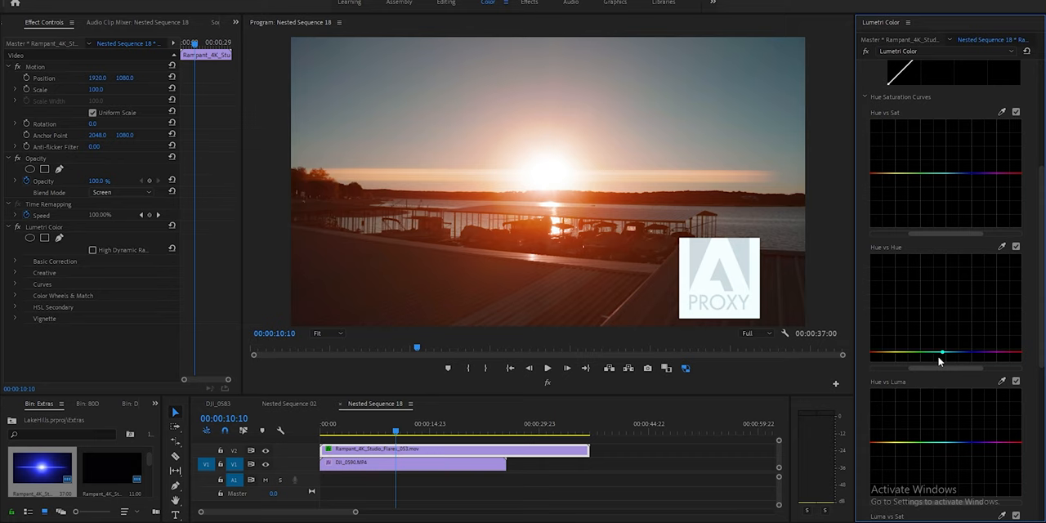
{"action": "mouse_move", "coordinate": [167, 282]}
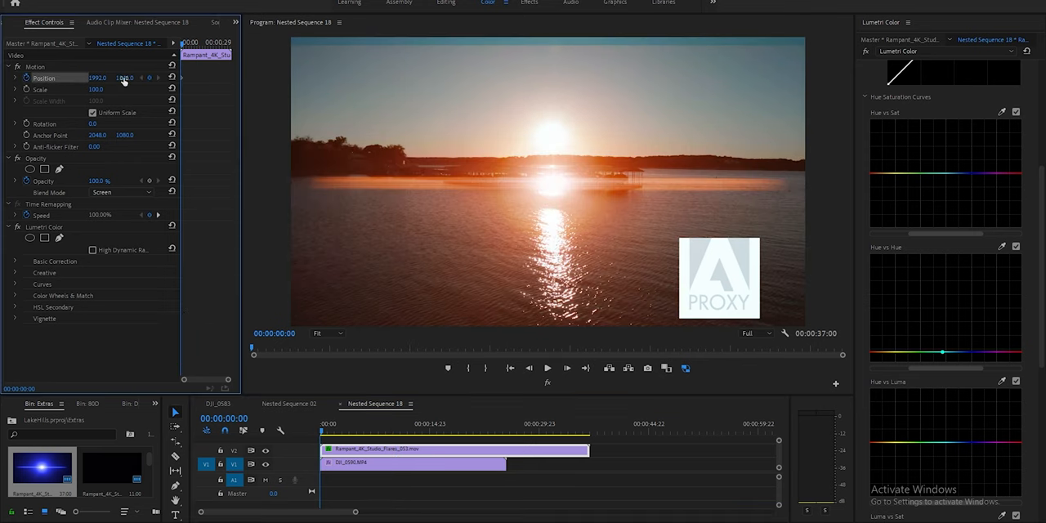
Step: Raise the flare's Position Y at 00:00:00 so its glow covers the setting sun
{"action": "left_click_drag", "start_coordinate": [123, 77], "coordinate": [122, 78]}
{"action": "type", "text": "822"}
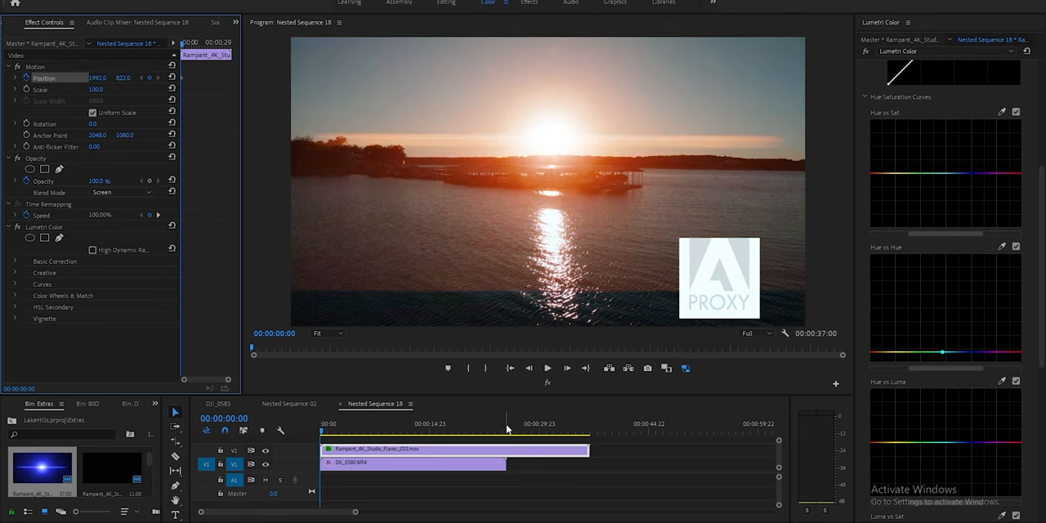
{"action": "left_click", "coordinate": [369, 432]}
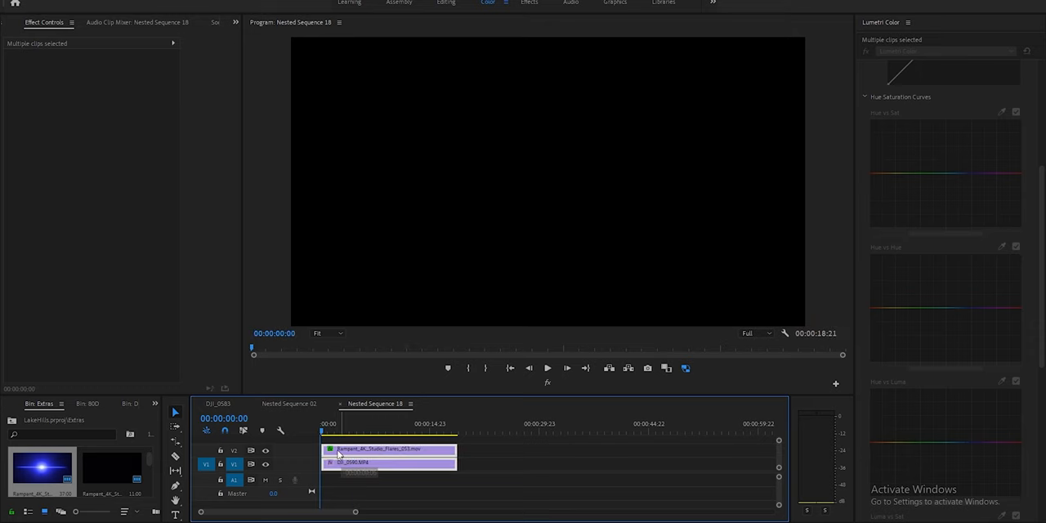
Step: Trim the flare and drone clip ends to 00:00:18:15 and deselect them
{"action": "left_click", "coordinate": [546, 368]}
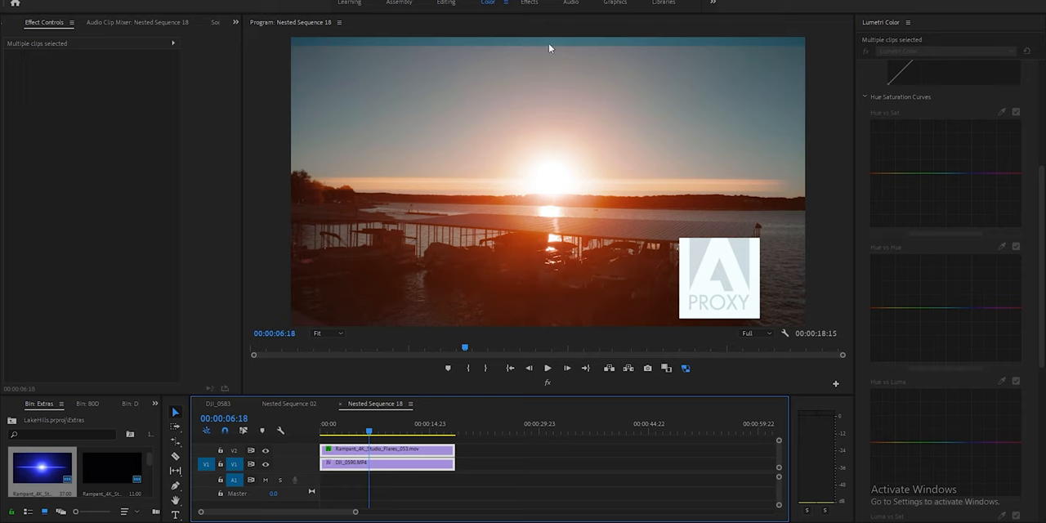
{"action": "mouse_move", "coordinate": [551, 48]}
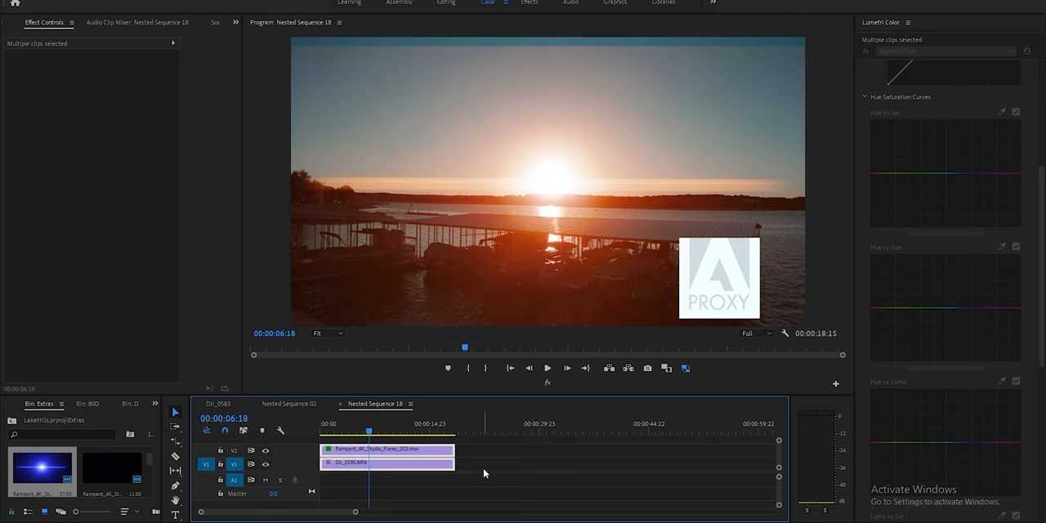
{"action": "left_click", "coordinate": [387, 462]}
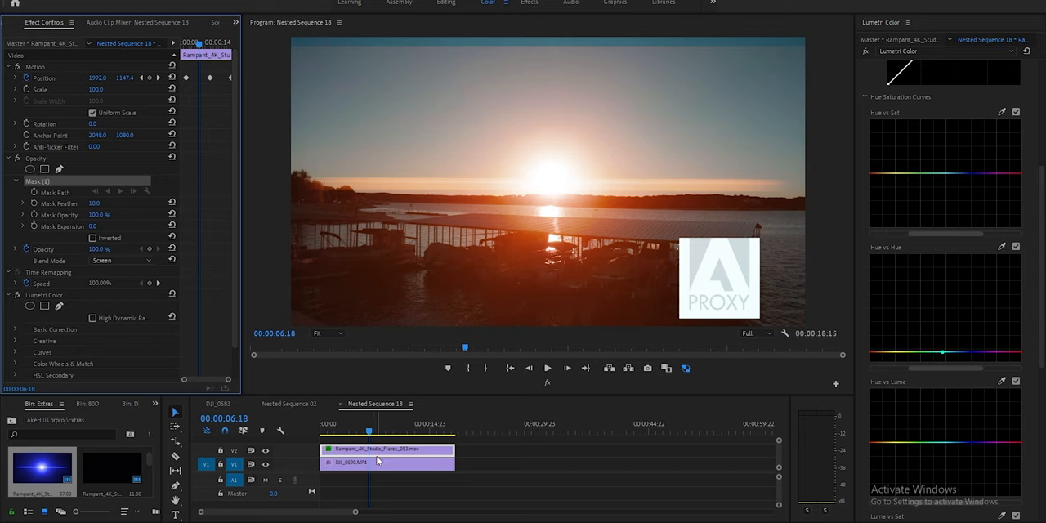
{"action": "mouse_move", "coordinate": [401, 456]}
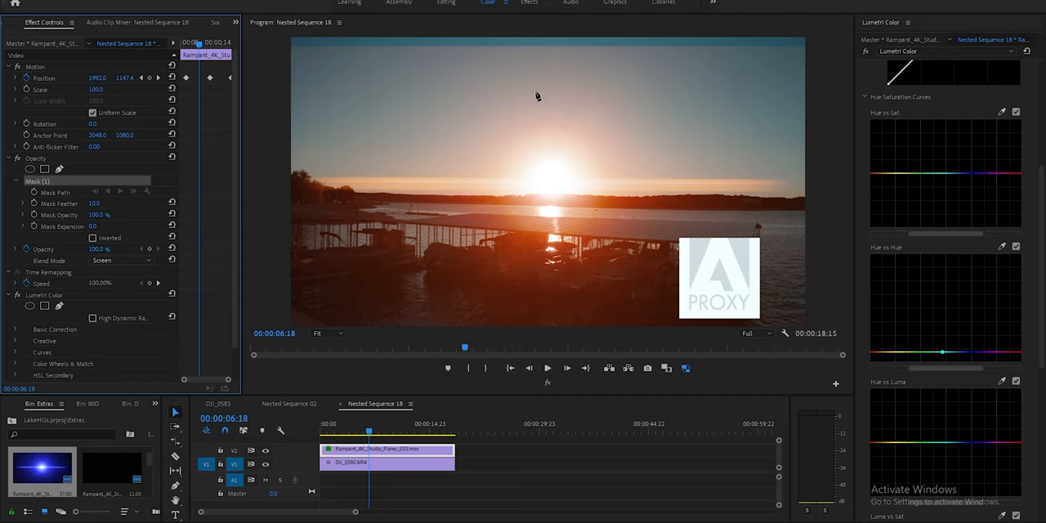
{"action": "mouse_move", "coordinate": [458, 138]}
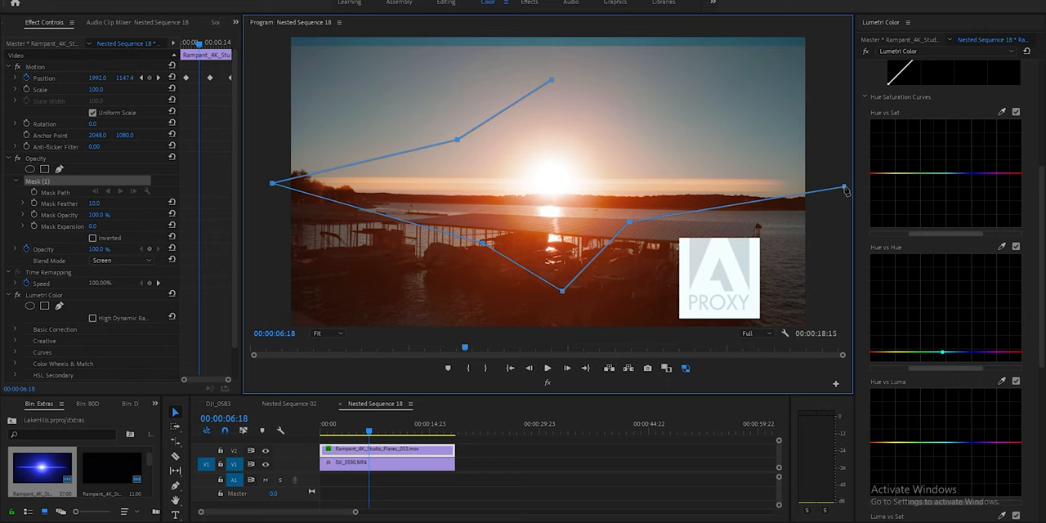
Step: Extend the flare's mask shape past the frame's right edge
{"action": "left_click_drag", "start_coordinate": [844, 188], "coordinate": [844, 186]}
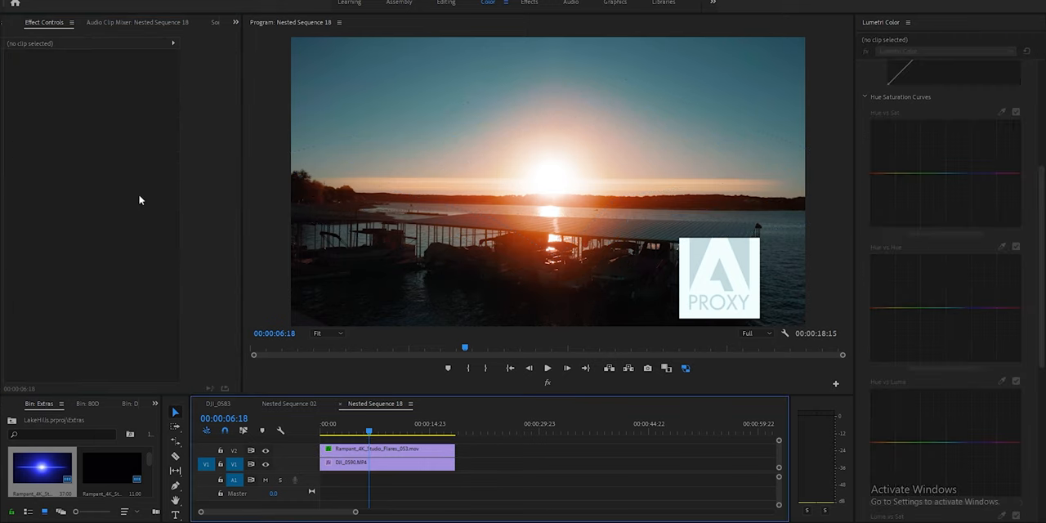
{"action": "mouse_move", "coordinate": [547, 228]}
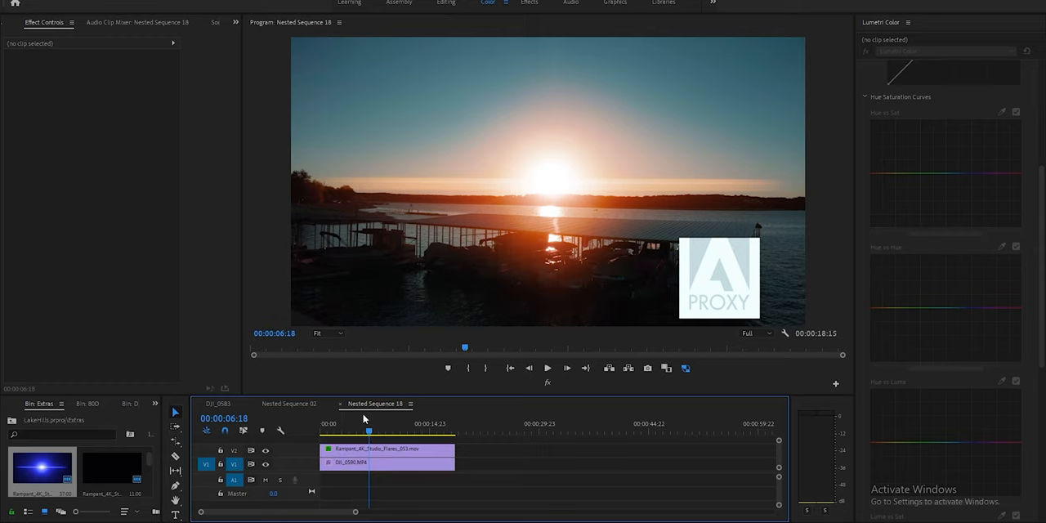
{"action": "left_click", "coordinate": [384, 463]}
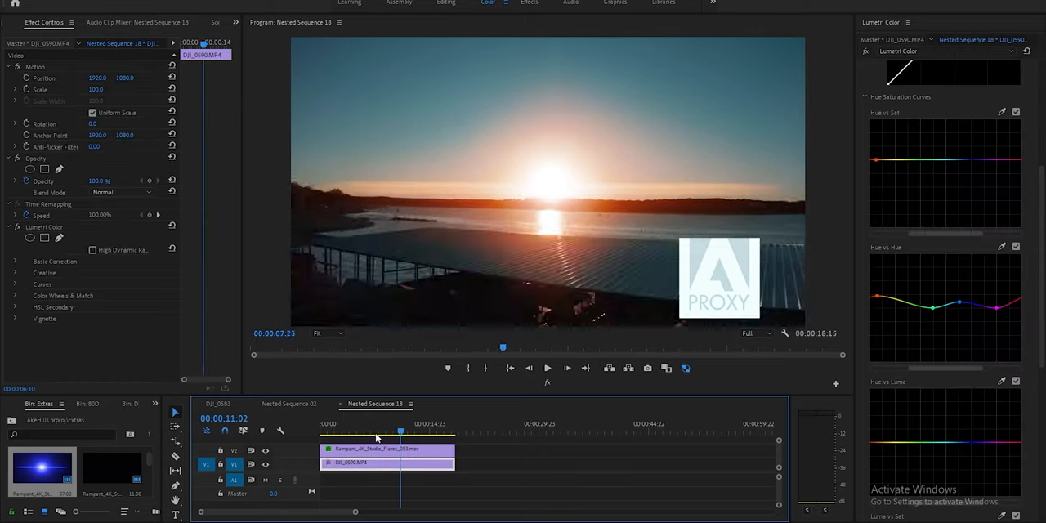
{"action": "left_click", "coordinate": [446, 430]}
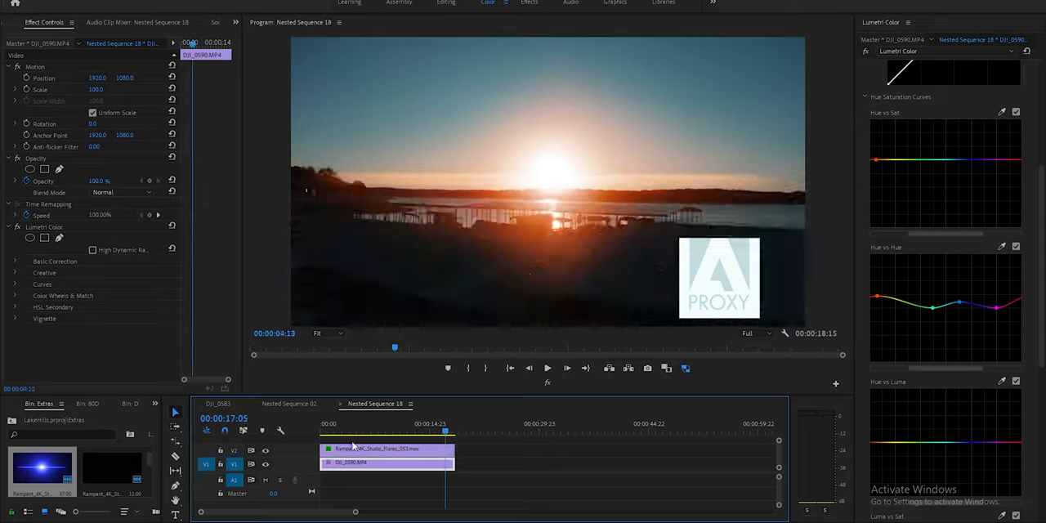